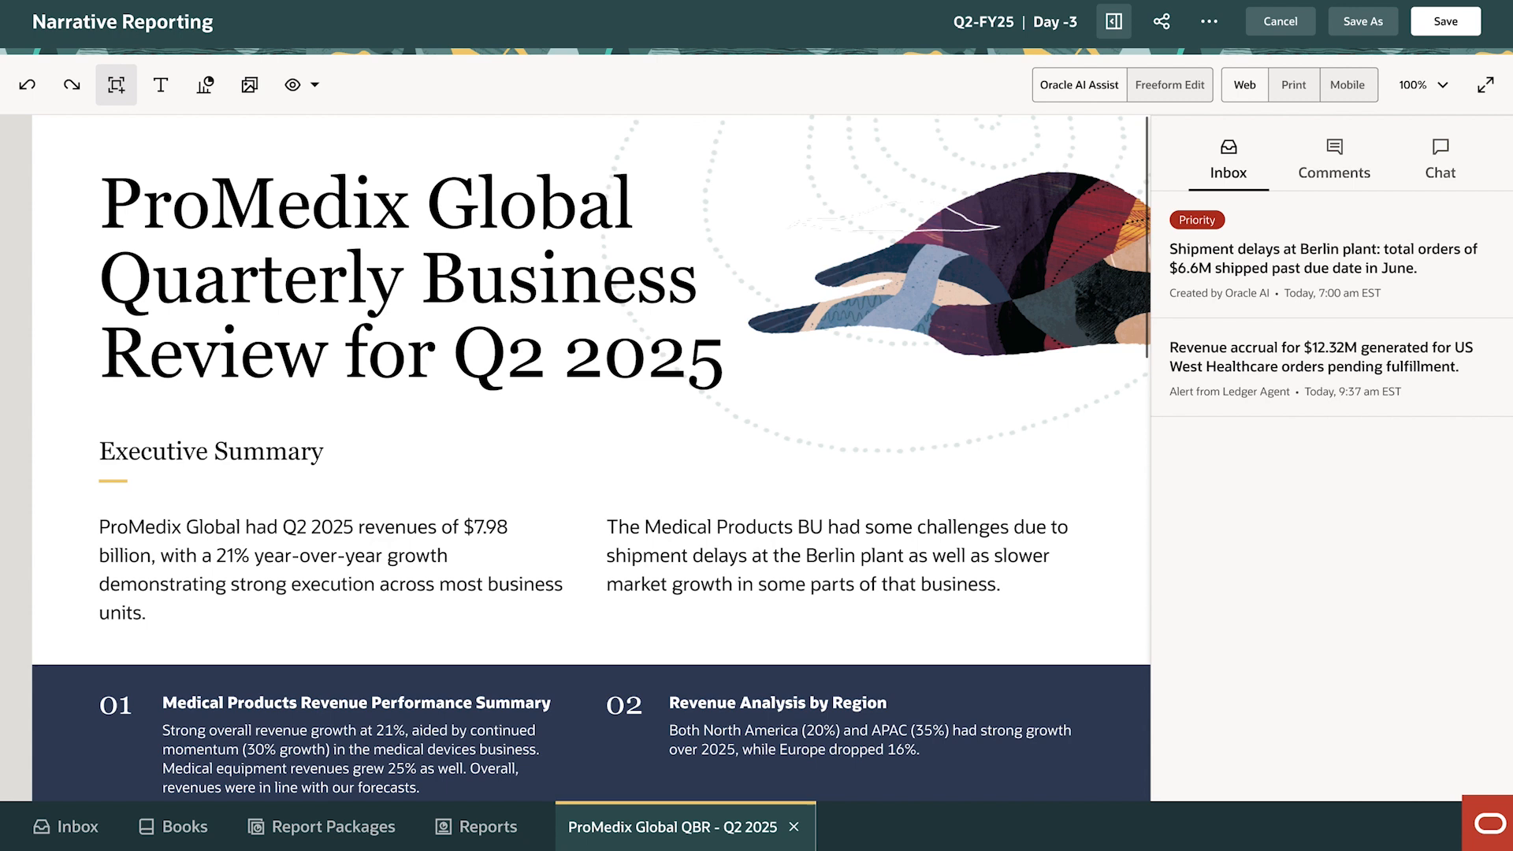
# Step: Generate the Berlin shipment-delay section via Oracle AI Assist with "chart" added, then draft the prompt "Focus on Berlin and show a few different chart styles"
pyautogui.scroll(-3)
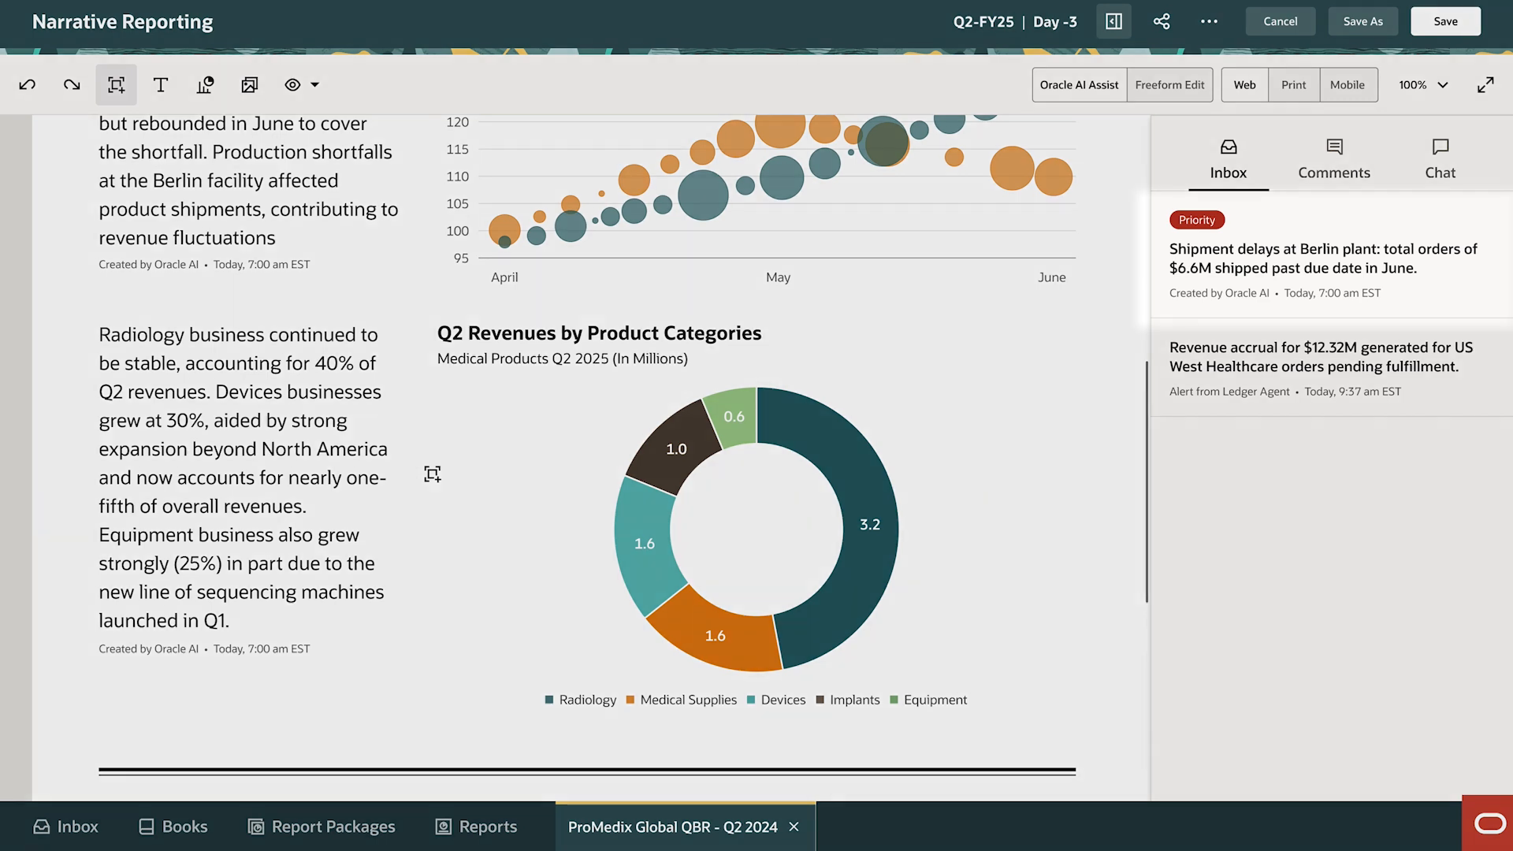
pyautogui.click(1322, 250)
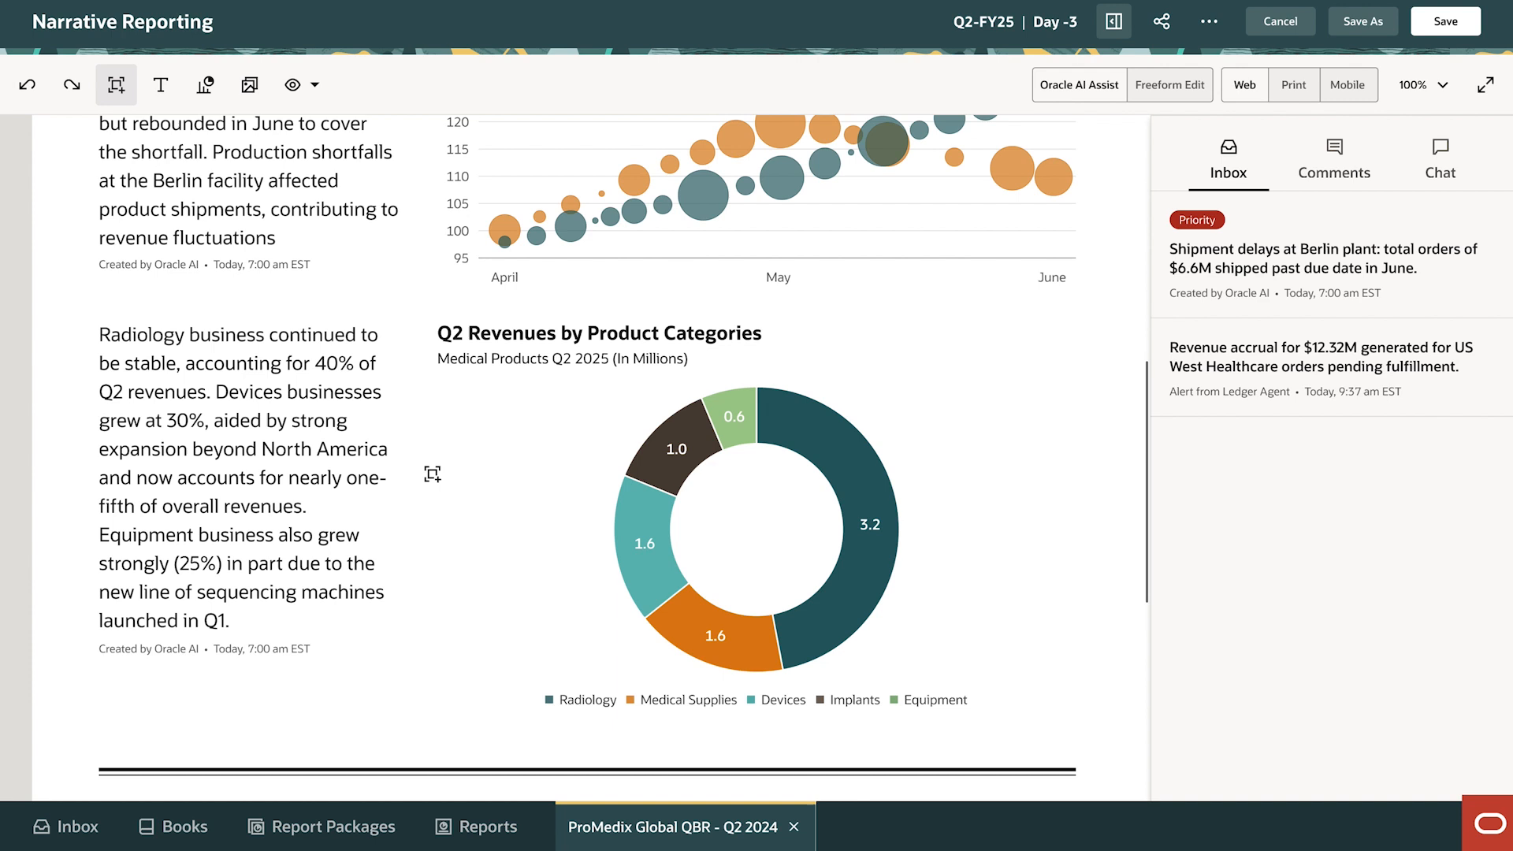
pyautogui.scroll(-3)
pyautogui.write('Also add a')
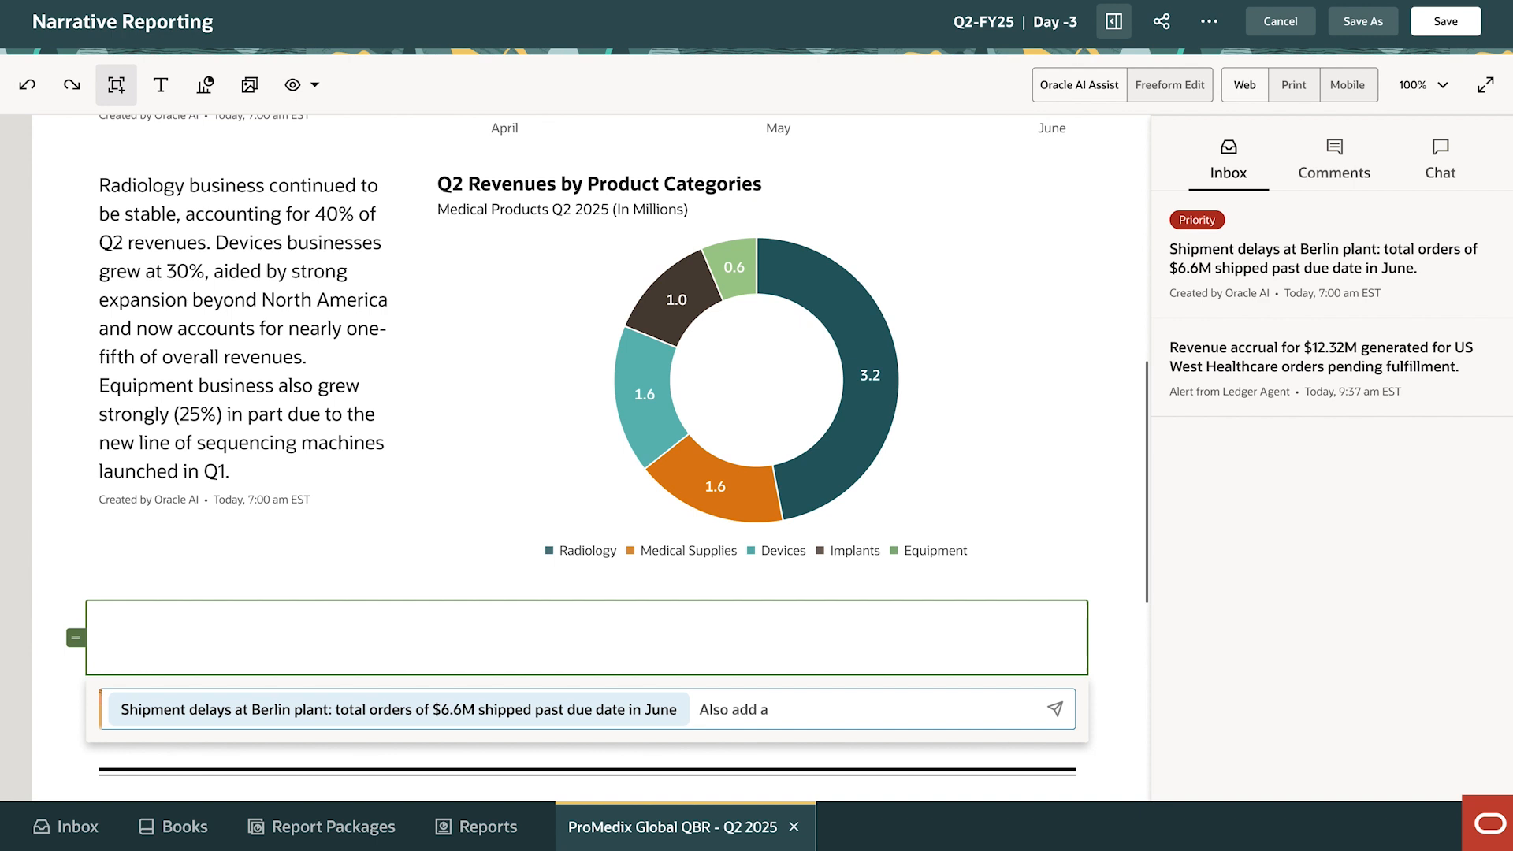
pyautogui.write('chart')
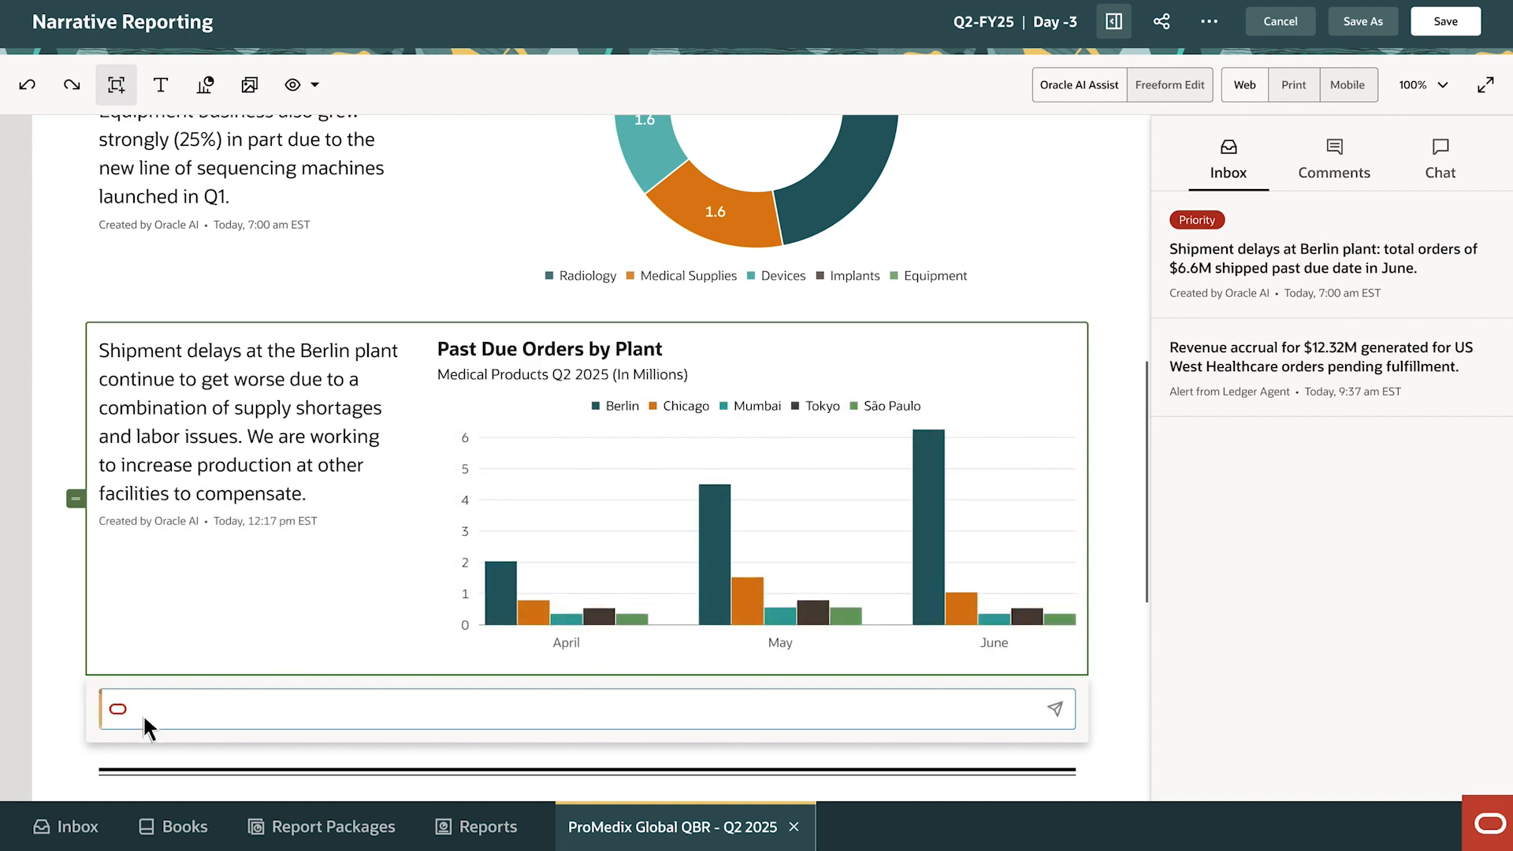
pyautogui.write('Focus on Berlin and show a few different chart styles')
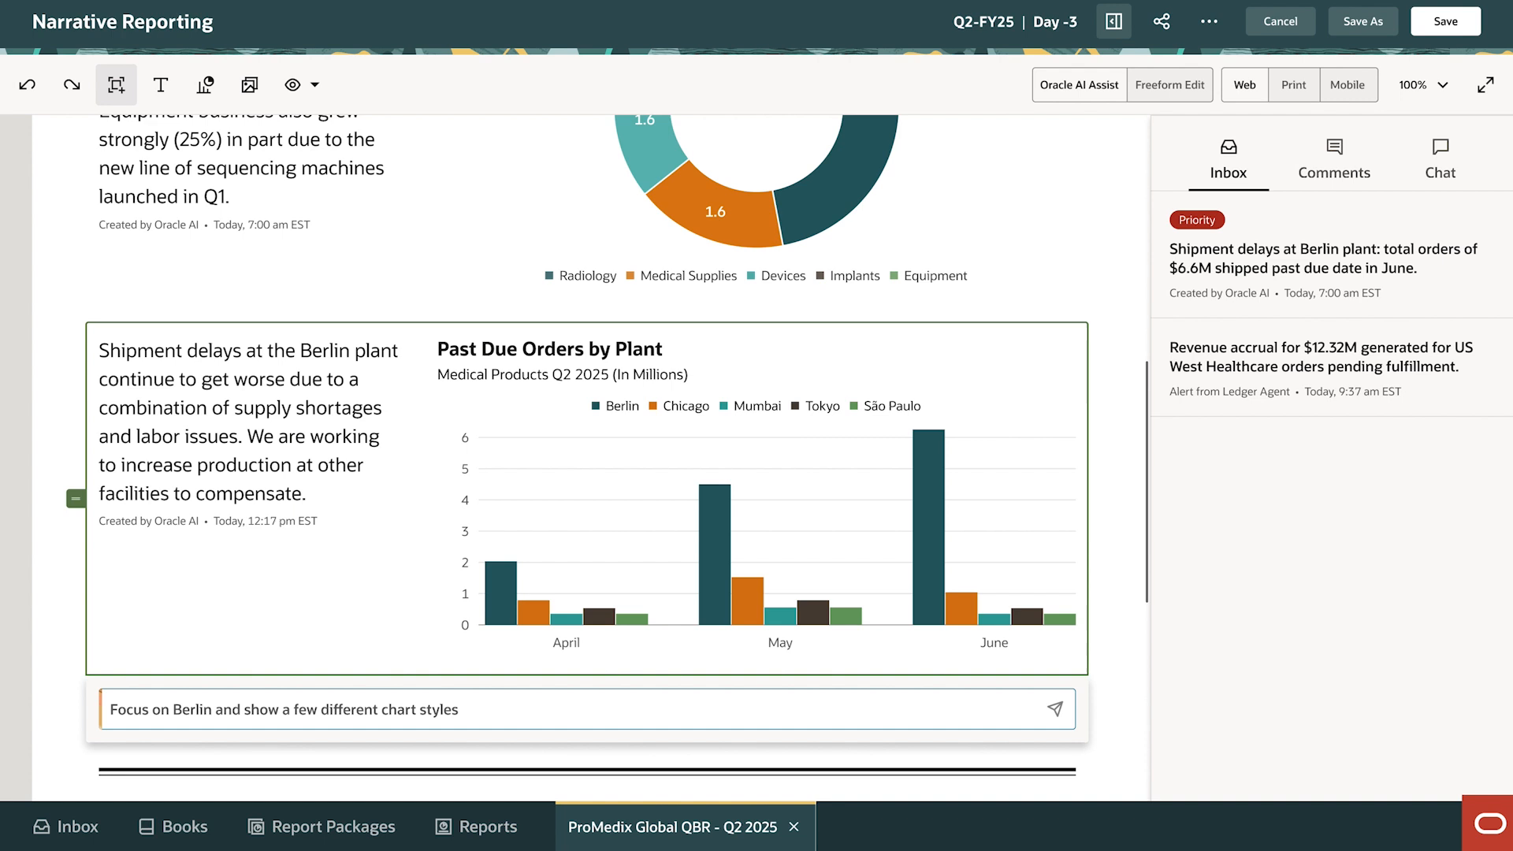
pyautogui.moveTo(1061, 725)
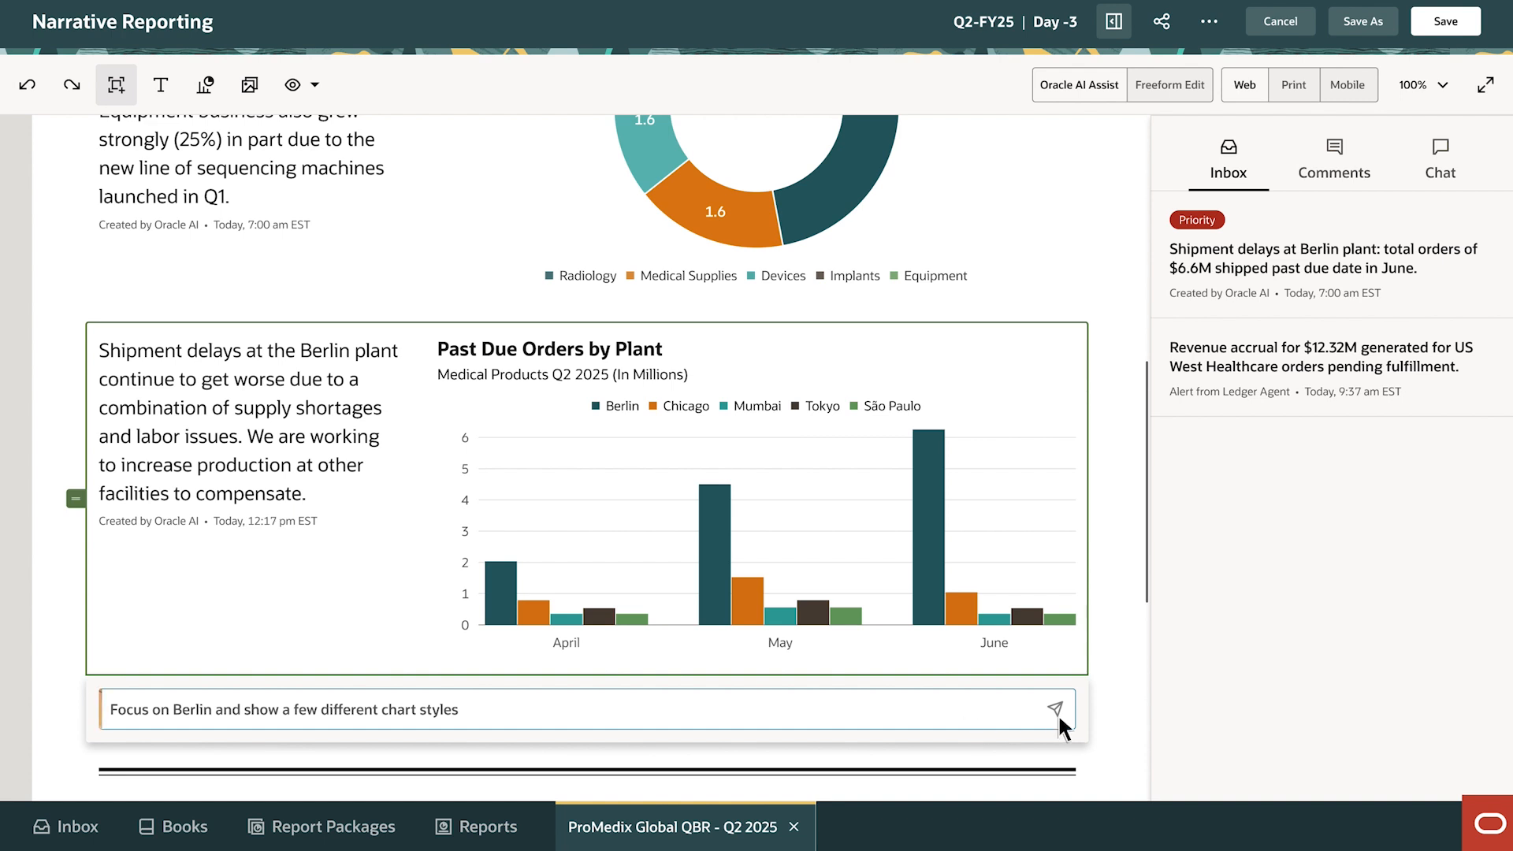
# Step: Submit the Berlin-focused prompt and pick the Bubble Chart style for the section's chart
pyautogui.click(1054, 709)
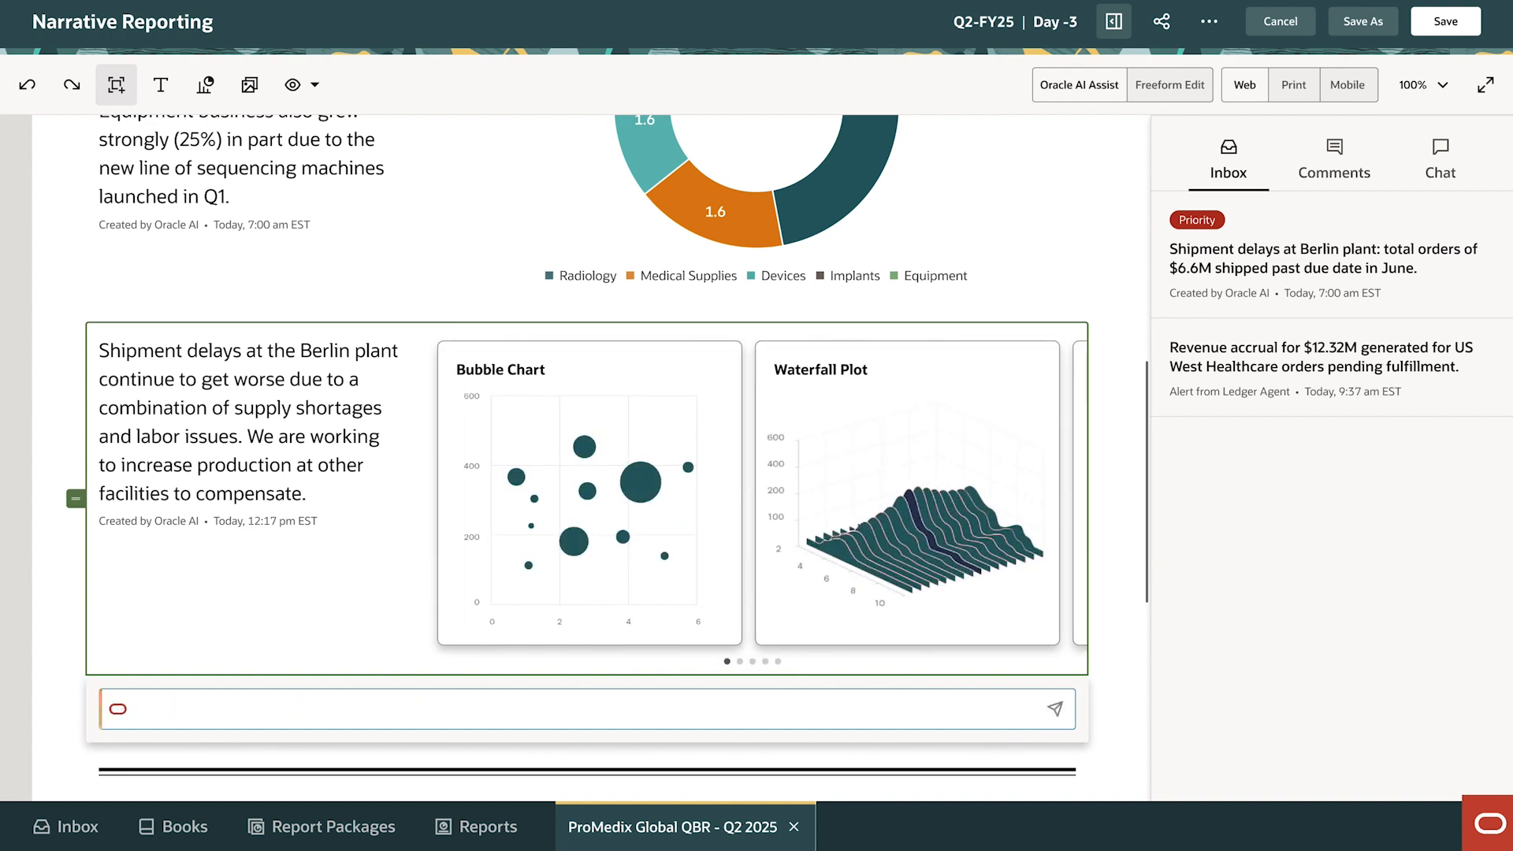
pyautogui.click(1056, 710)
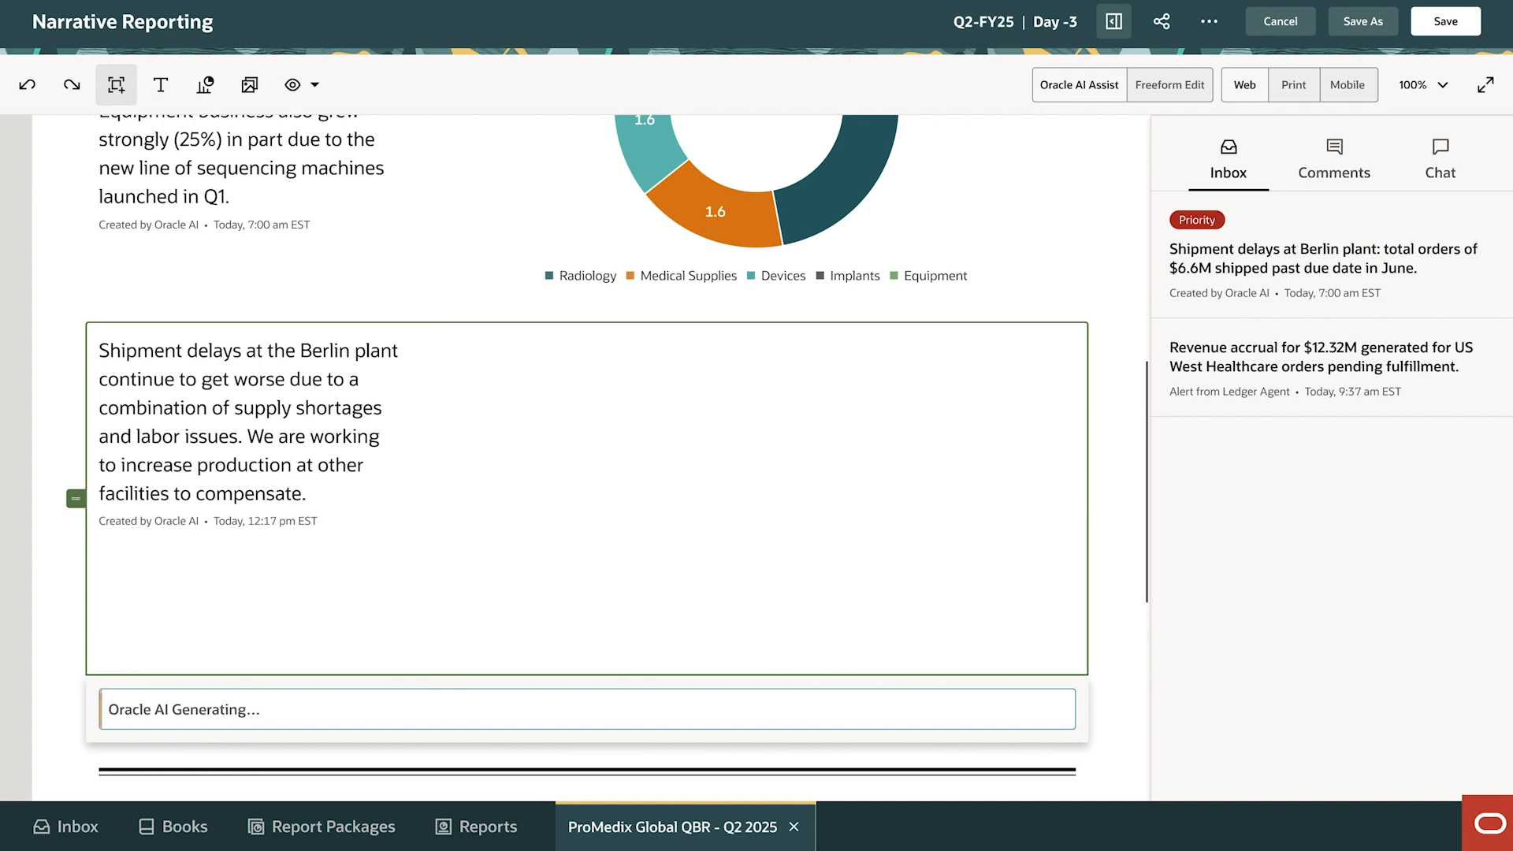